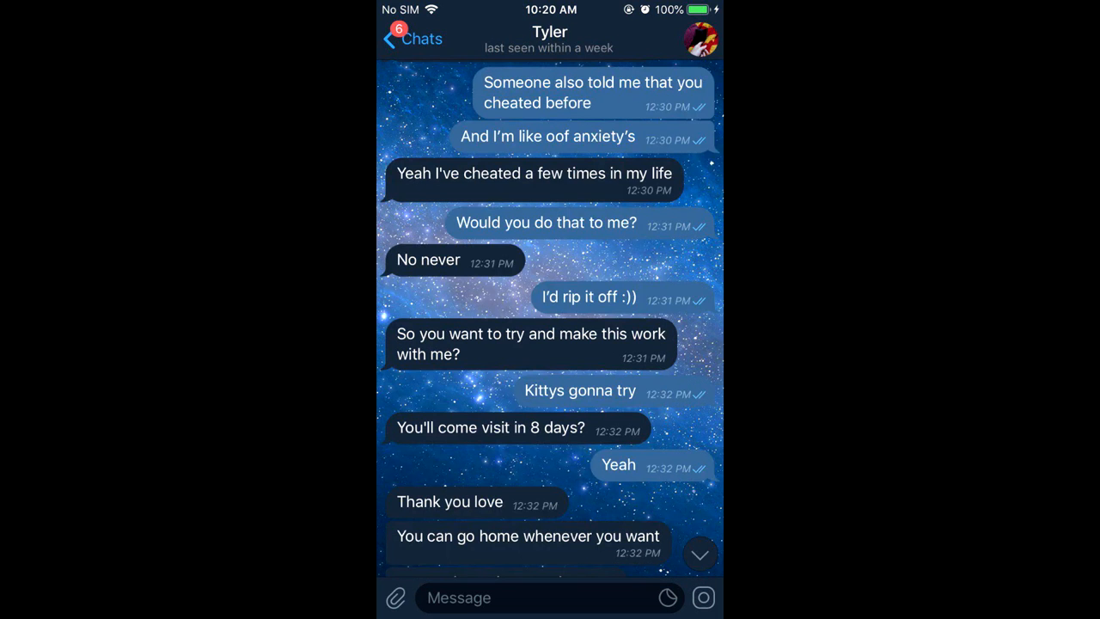
scroll(down, 3)
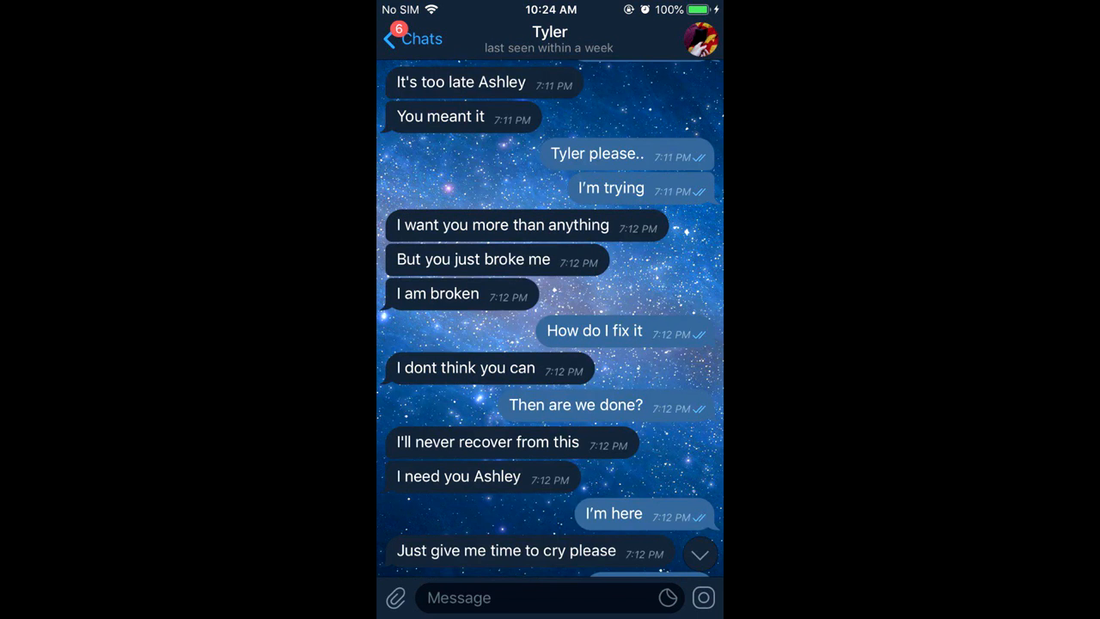
scroll(down, 3)
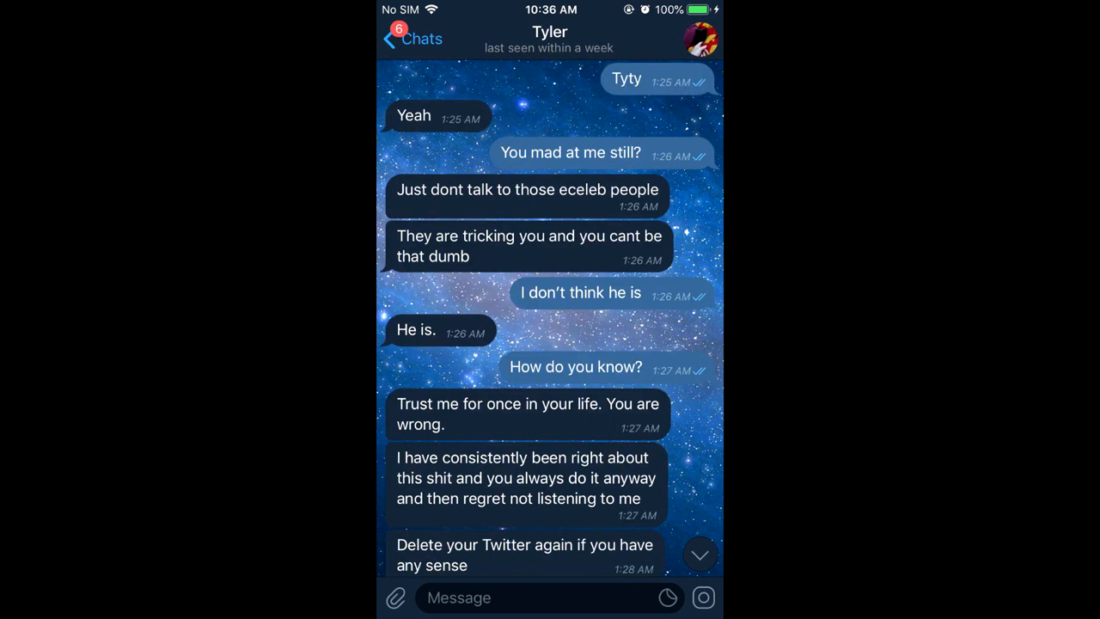
scroll(down, 3)
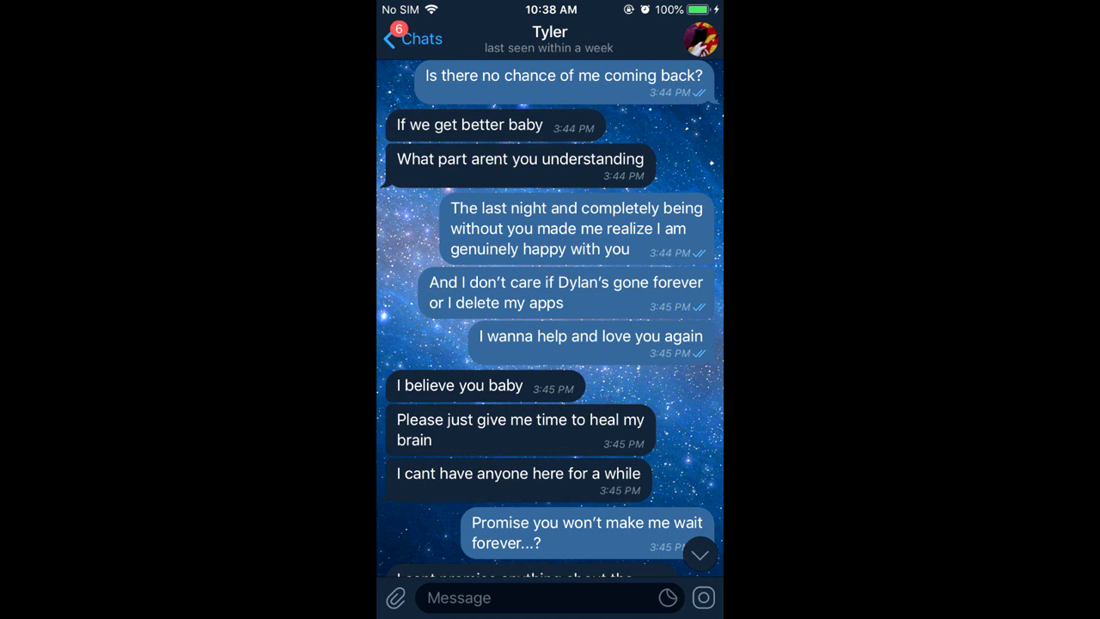
scroll(down, 3)
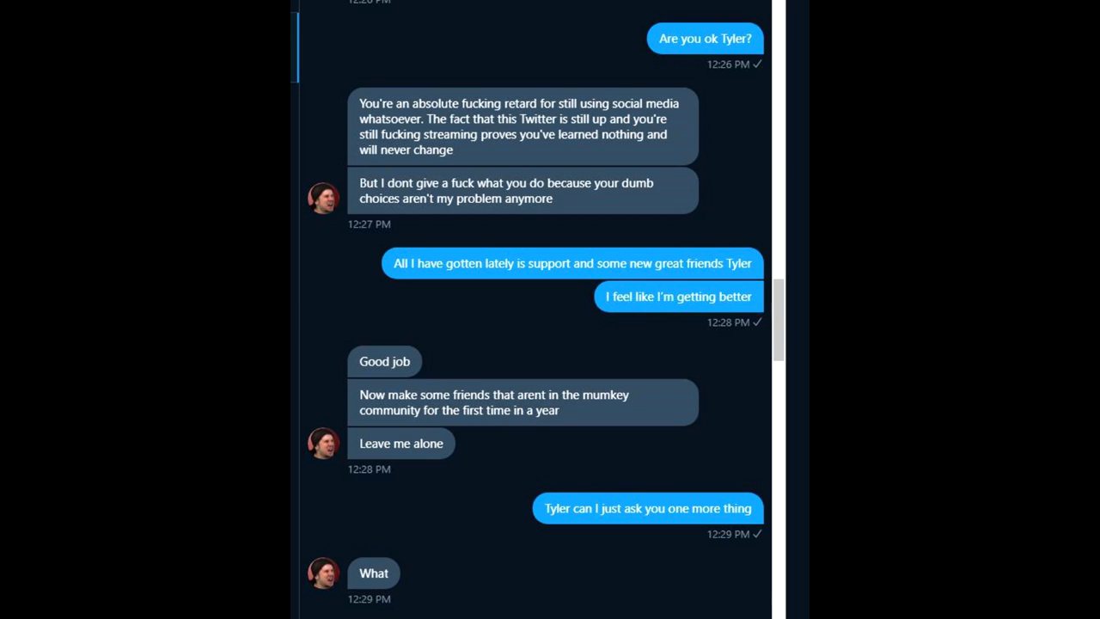
scroll(down, 3)
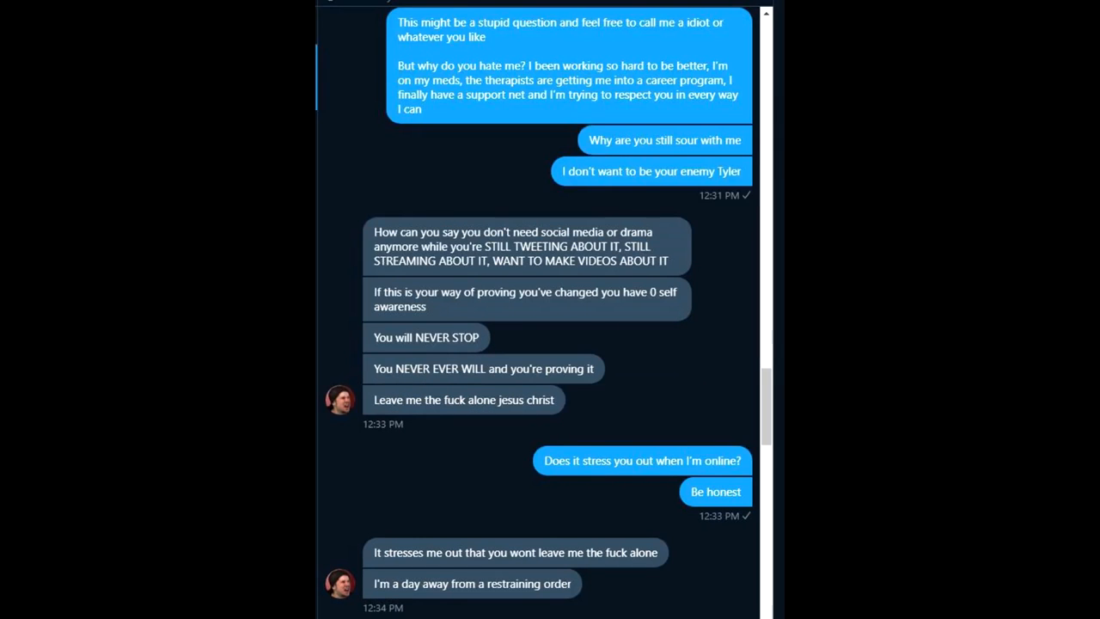